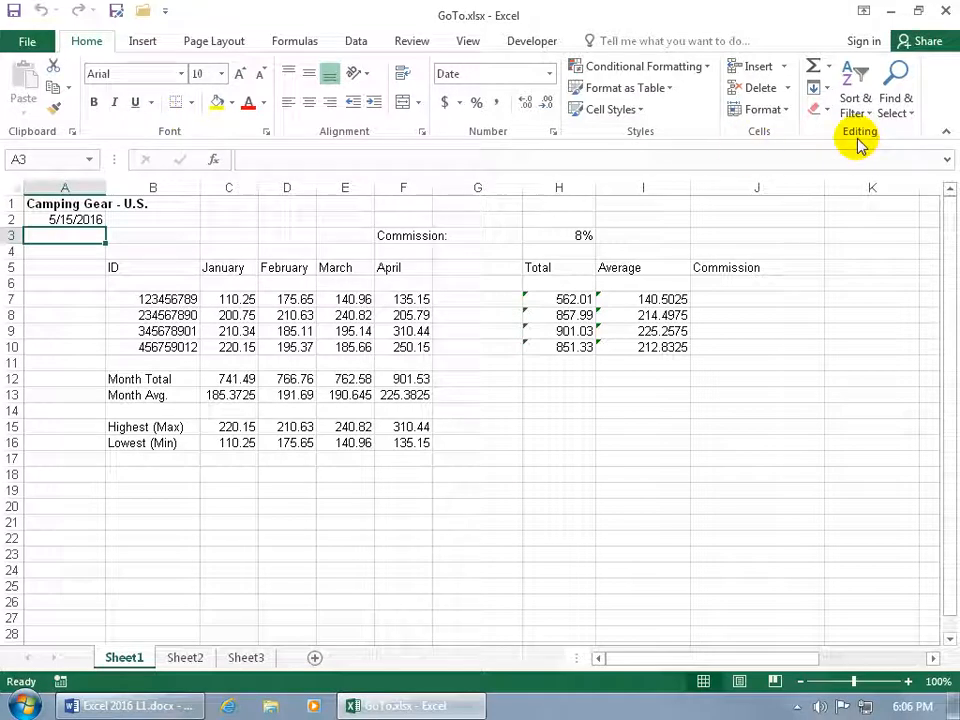
# Open the Go To dialog from Find & Select on the Home tab.
pyautogui.click(895, 85)
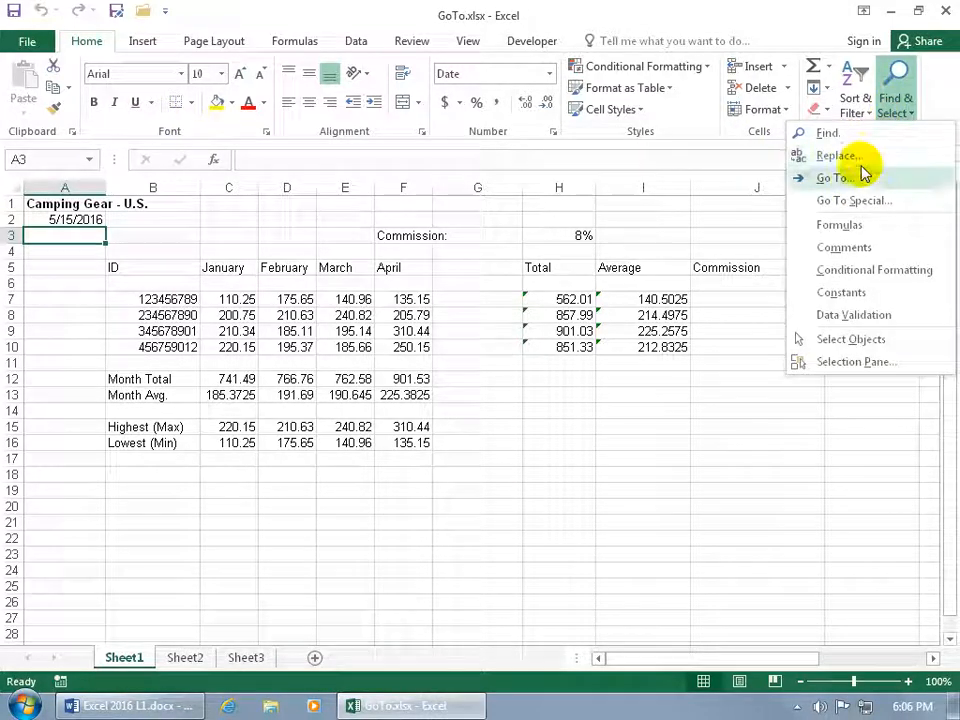
pyautogui.moveTo(835, 178)
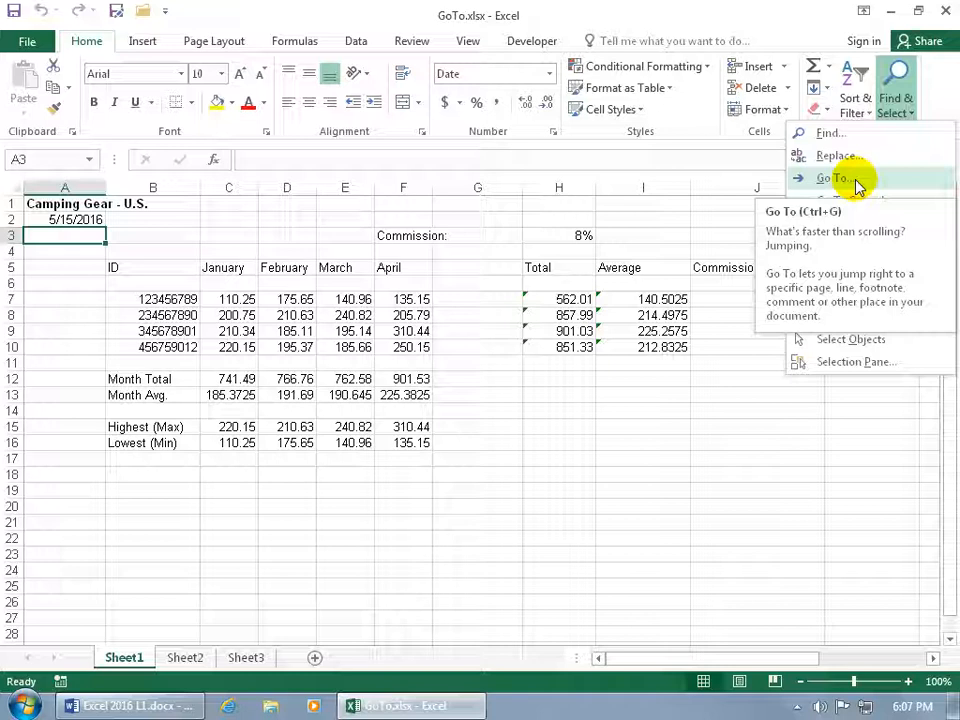
pyautogui.click(833, 178)
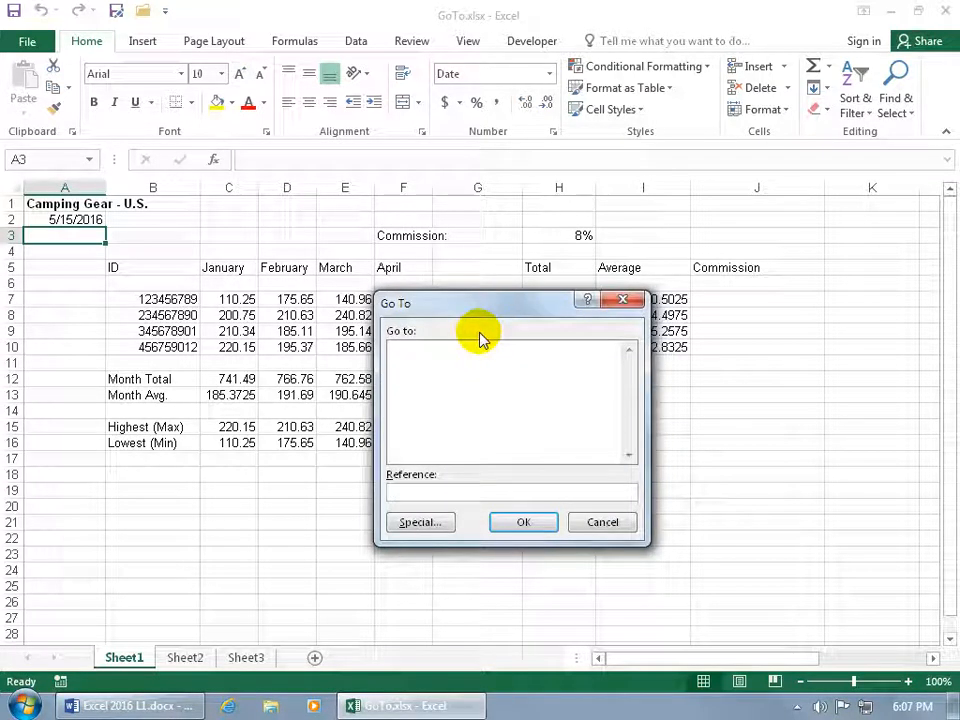
# Jump to cell Z2000 using the Go To reference box.
pyautogui.click(511, 491)
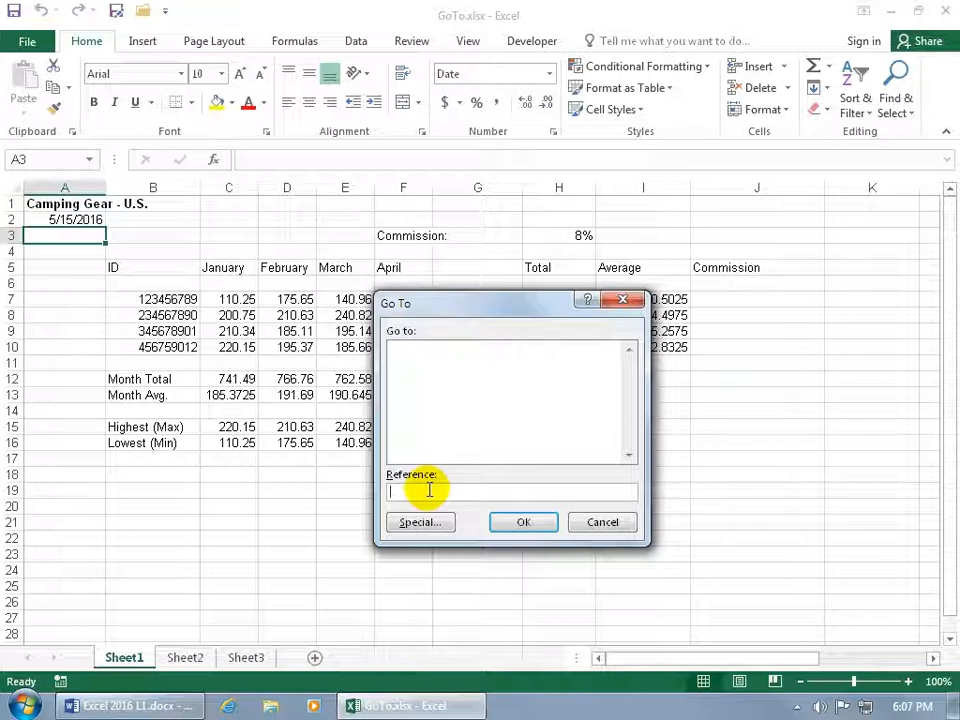
pyautogui.write('2')
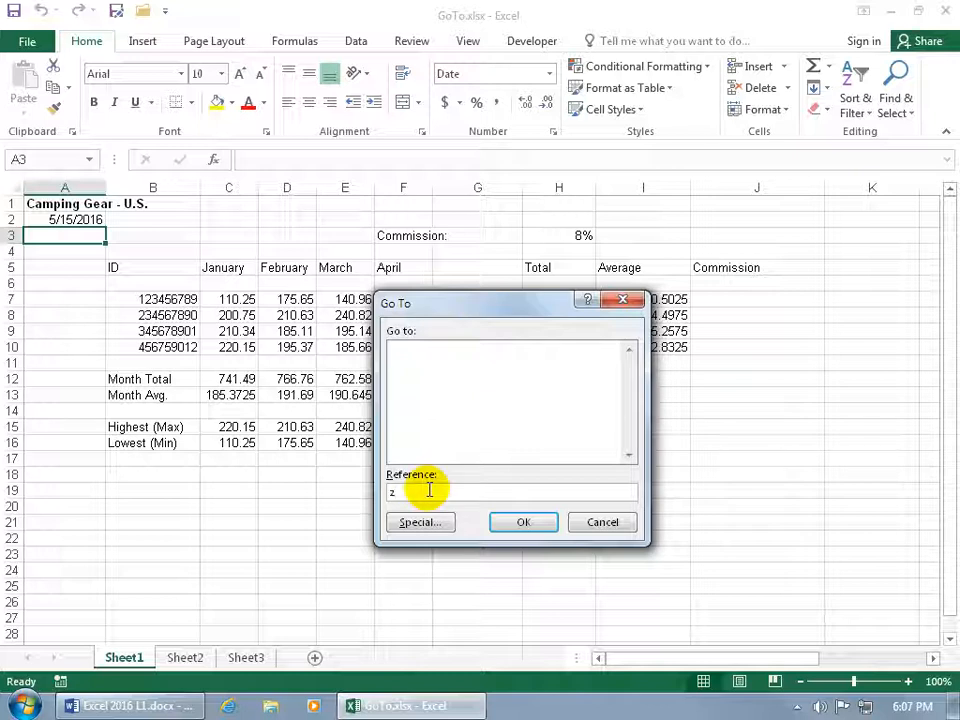
pyautogui.write('000')
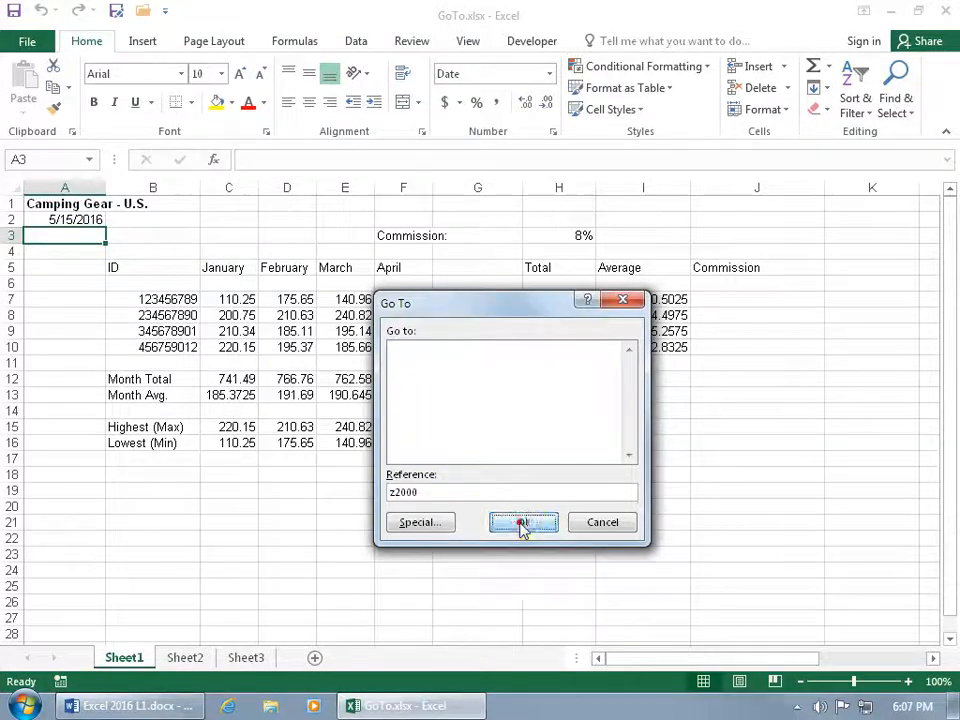
pyautogui.click(523, 521)
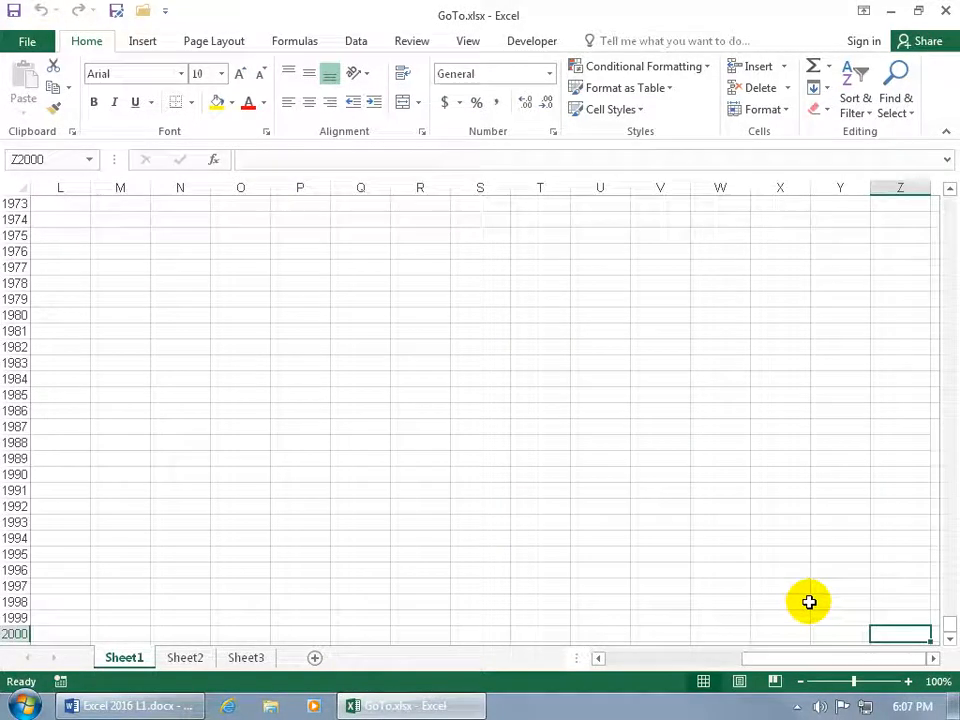
# Return to cell A3 via Ctrl+G and the recent references list.
pyautogui.press('ctrl+g')
pyautogui.write('A3')
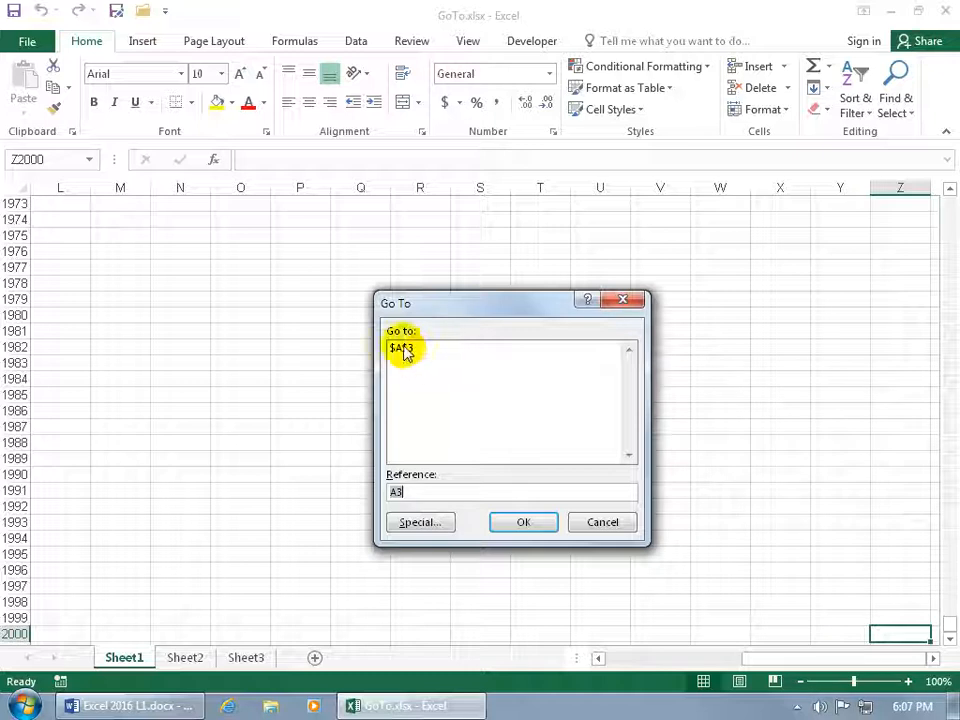
pyautogui.click(523, 521)
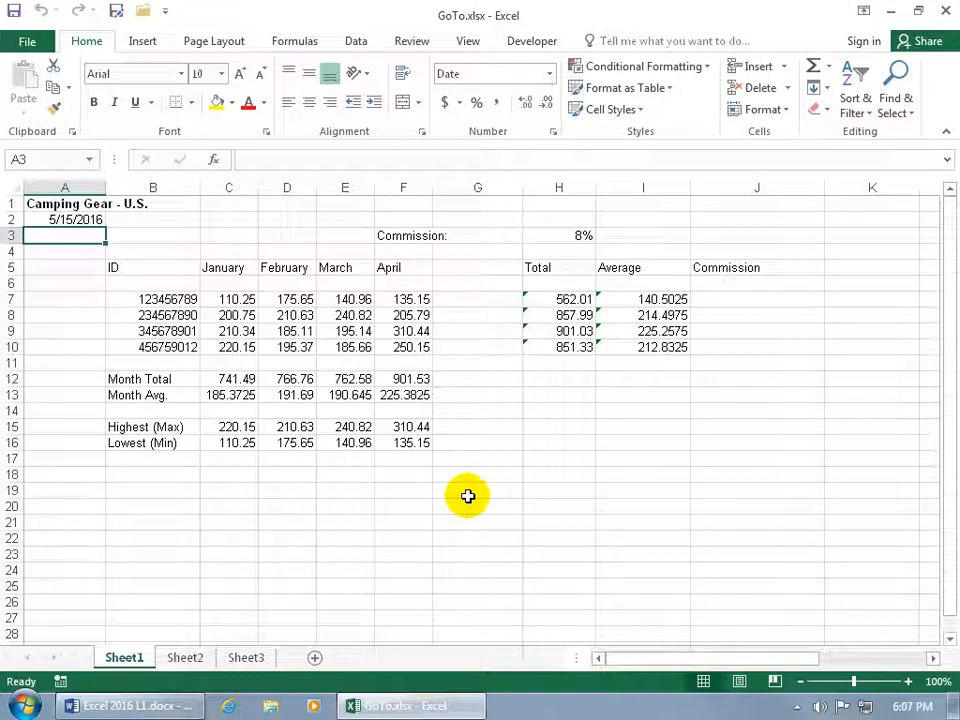
pyautogui.moveTo(128, 293)
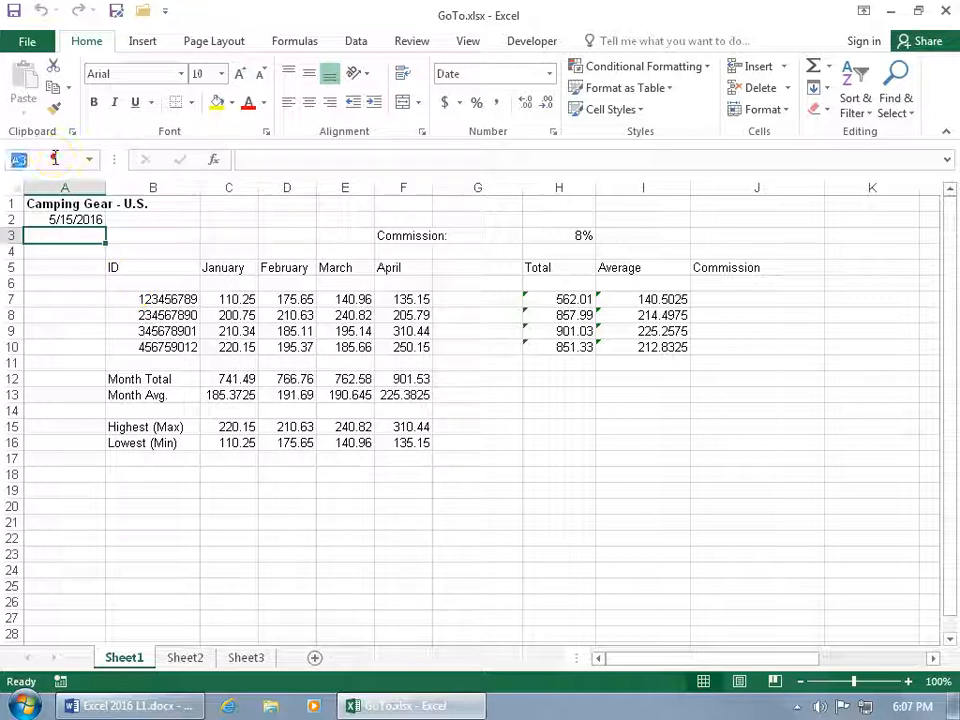
# Move to cell C2 through the Name Box, then reopen the Go To list.
pyautogui.write('c')
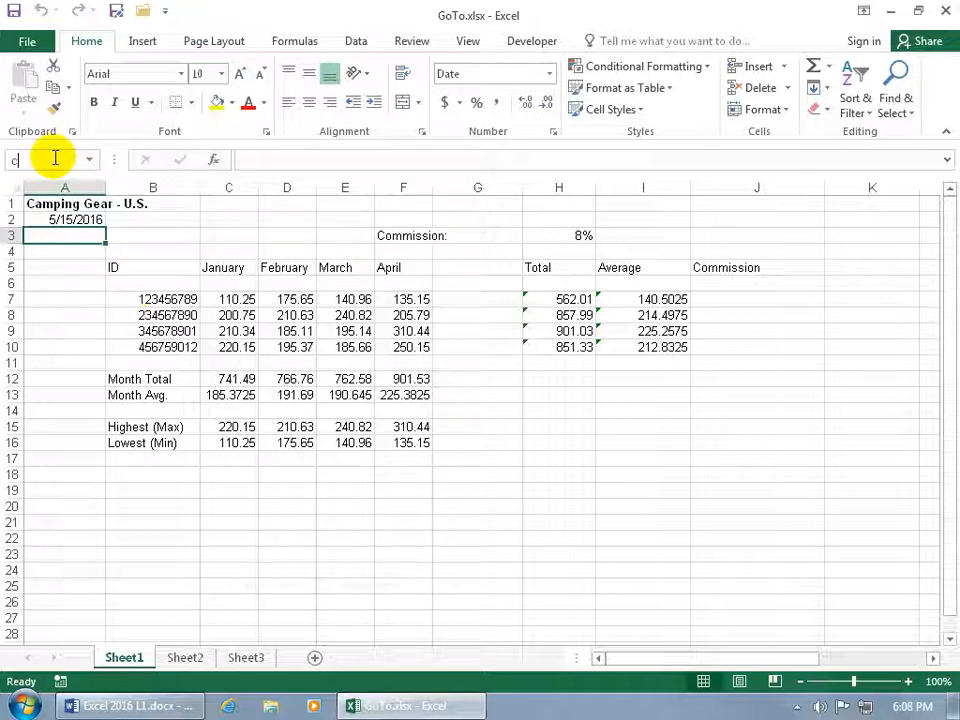
pyautogui.click(228, 219)
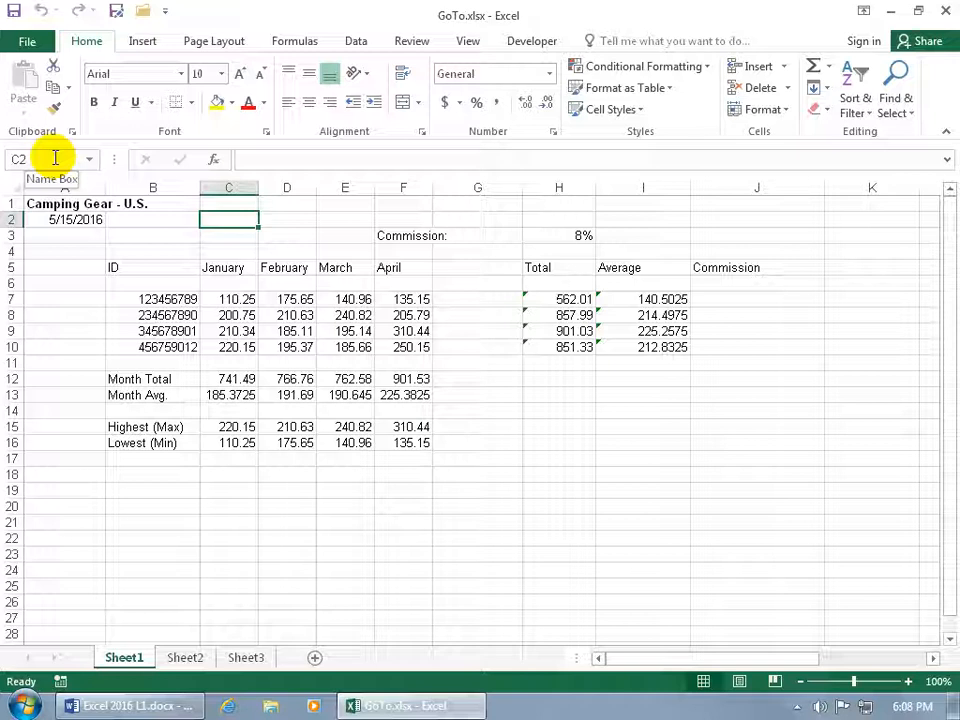
pyautogui.press('ctrl+g')
pyautogui.write('A3')
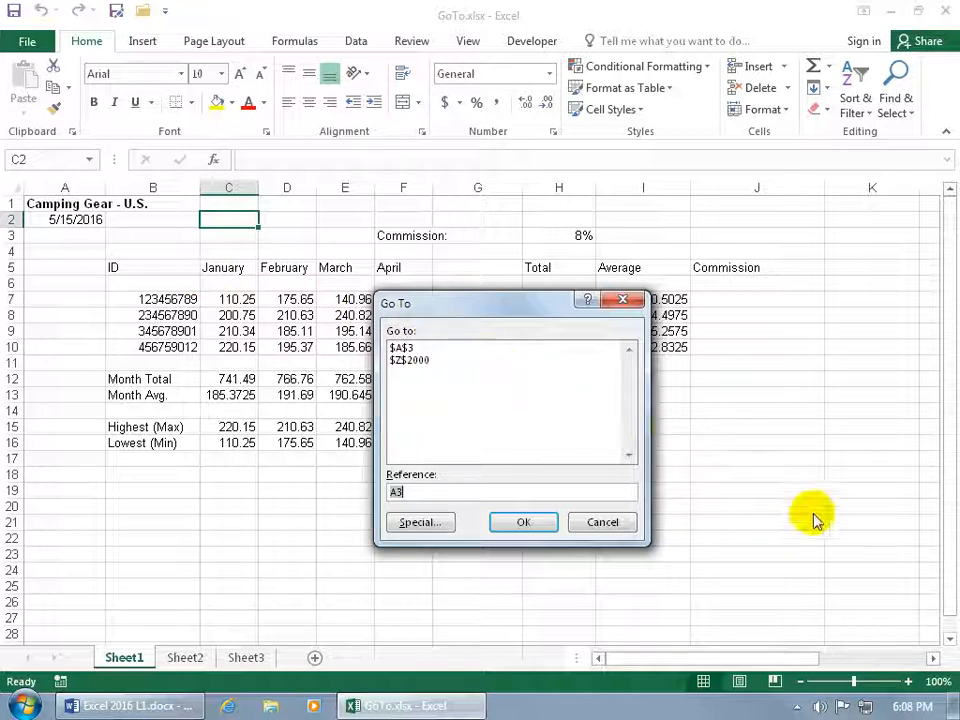
pyautogui.moveTo(229, 255)
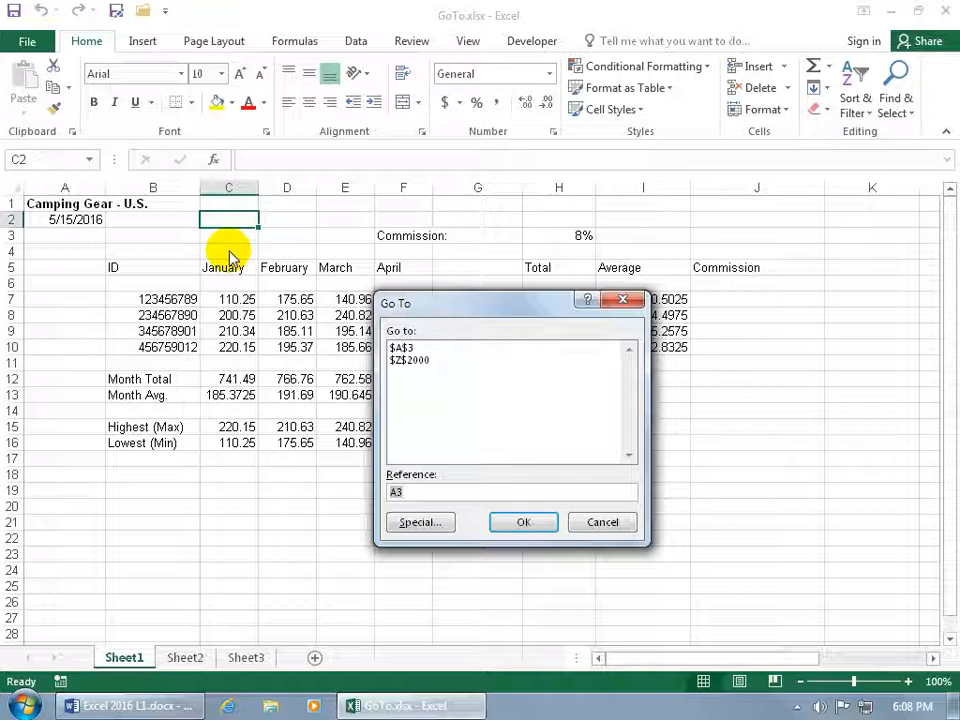
# Jump back to A3, select the ID heading in B5, and cancel Go To.
pyautogui.click(523, 521)
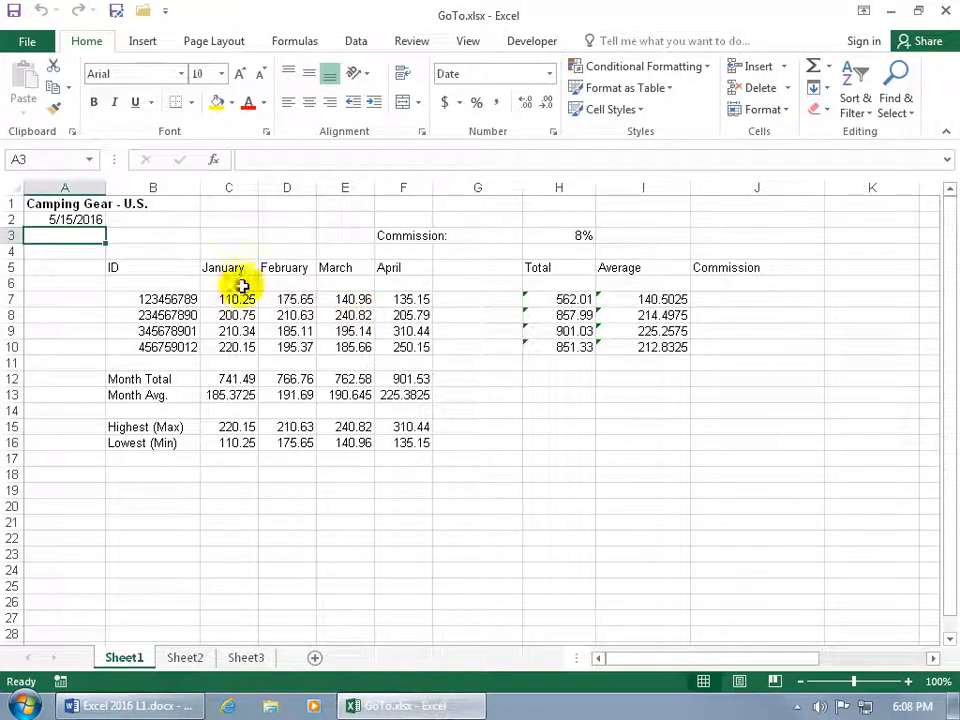
pyautogui.click(152, 267)
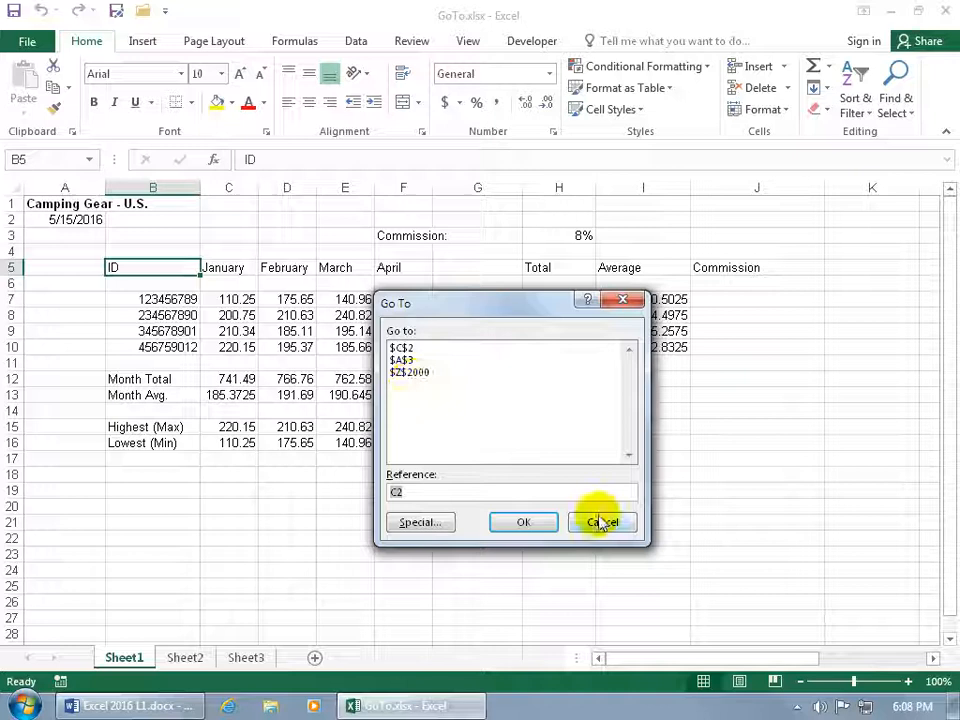
pyautogui.click(602, 521)
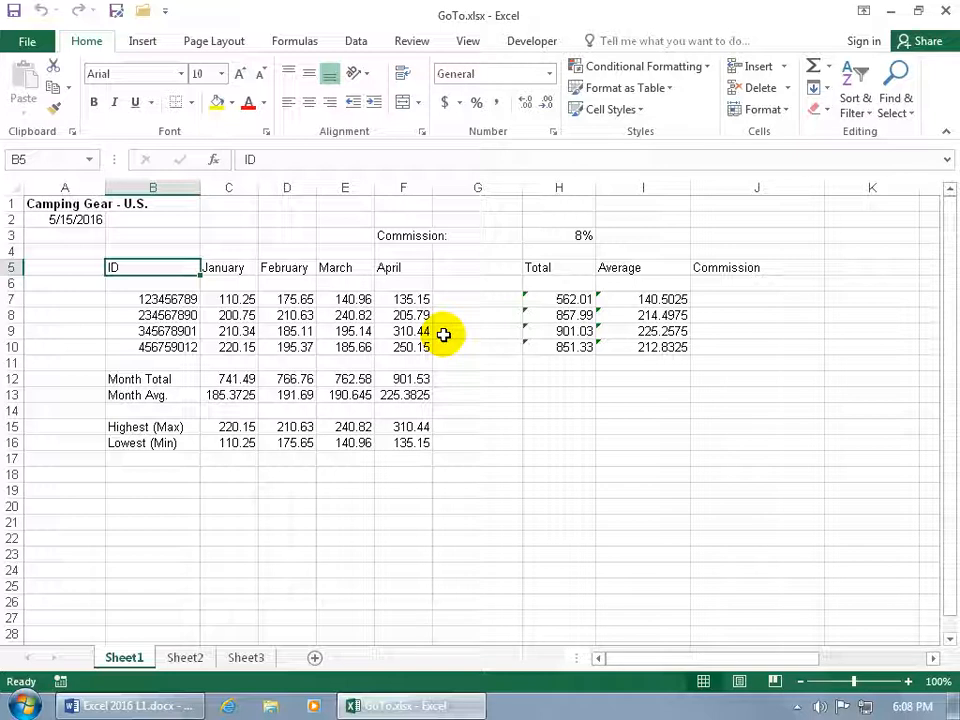
pyautogui.moveTo(458, 300)
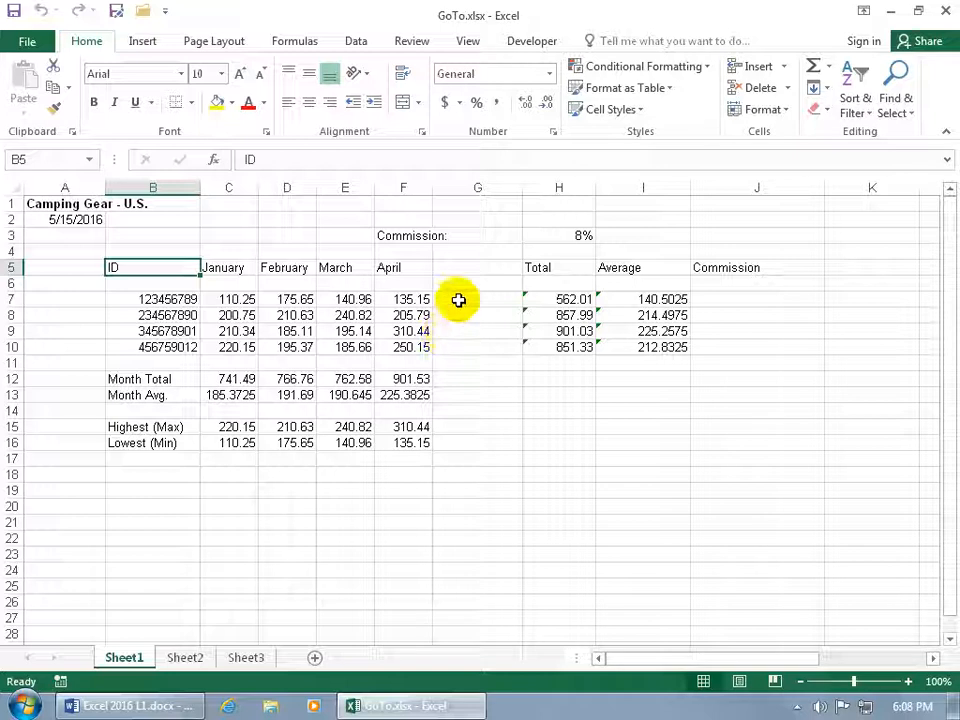
# Select the Commission: cell F3 and enter the name Comm_1 in the Name Box.
pyautogui.click(477, 267)
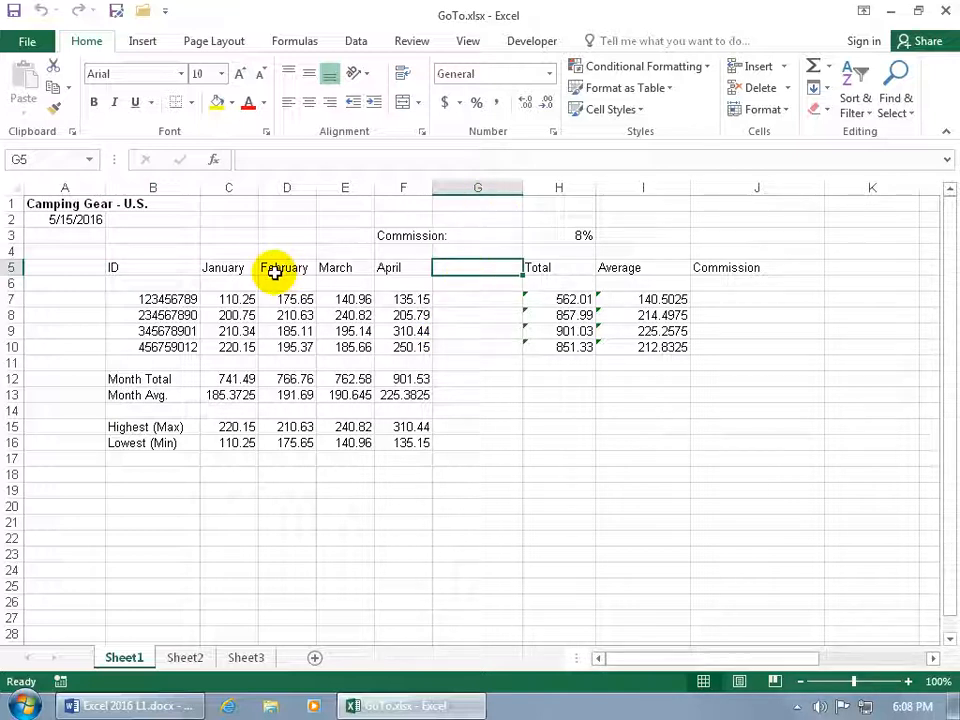
pyautogui.click(45, 159)
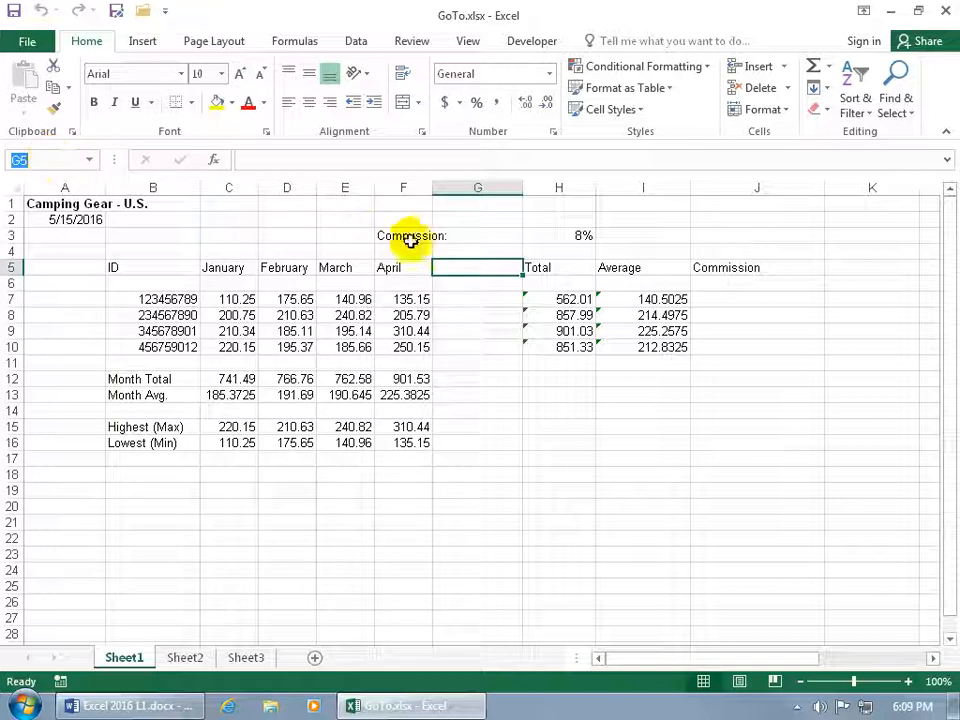
pyautogui.click(403, 235)
pyautogui.write('C')
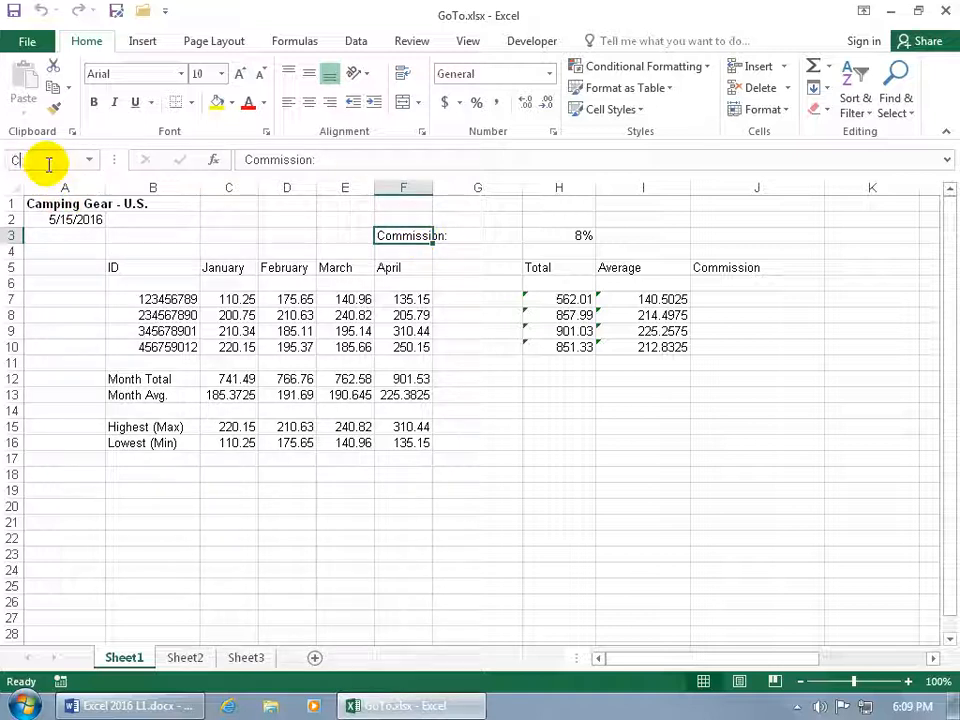
pyautogui.write('ommi')
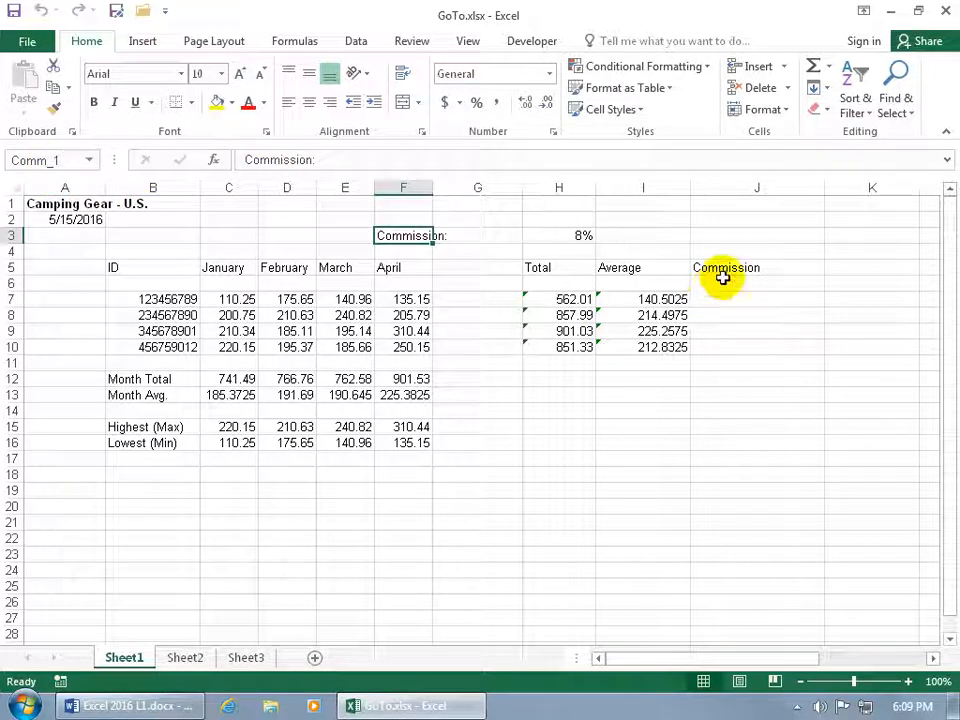
pyautogui.moveTo(190, 253)
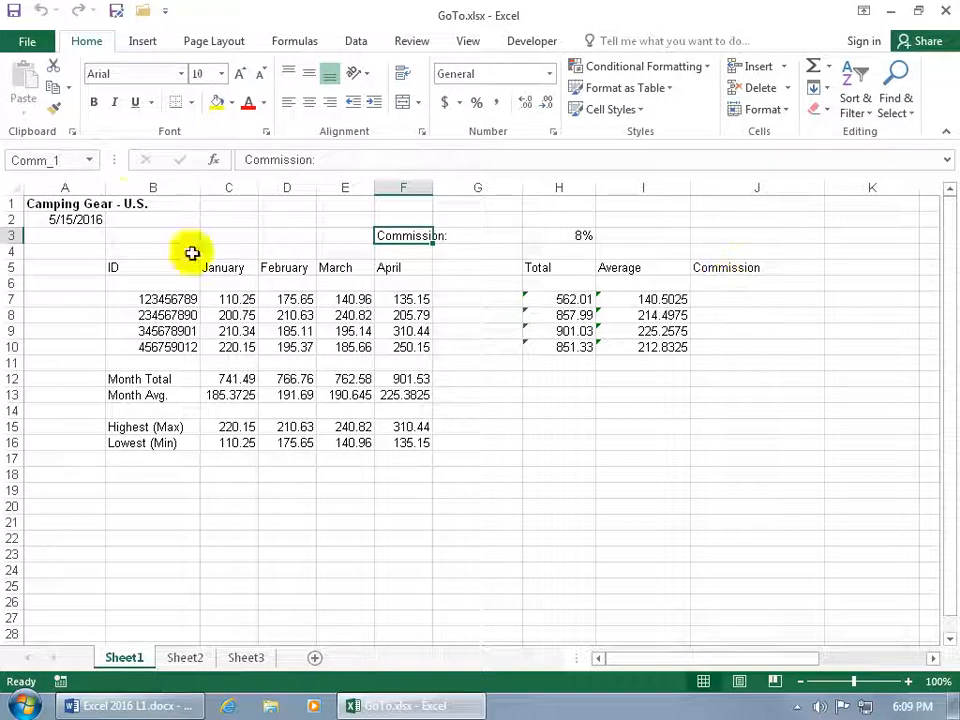
pyautogui.moveTo(95, 204)
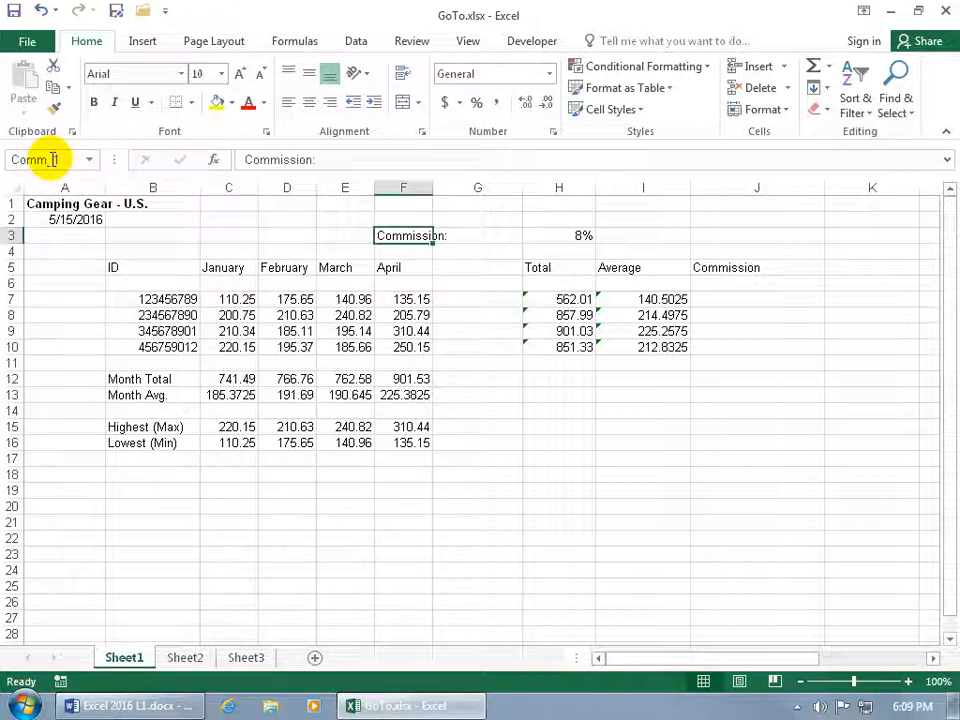
# Jump to Comm_1 from the Name Box list, then reopen Go To with Ctrl+G.
pyautogui.click(229, 251)
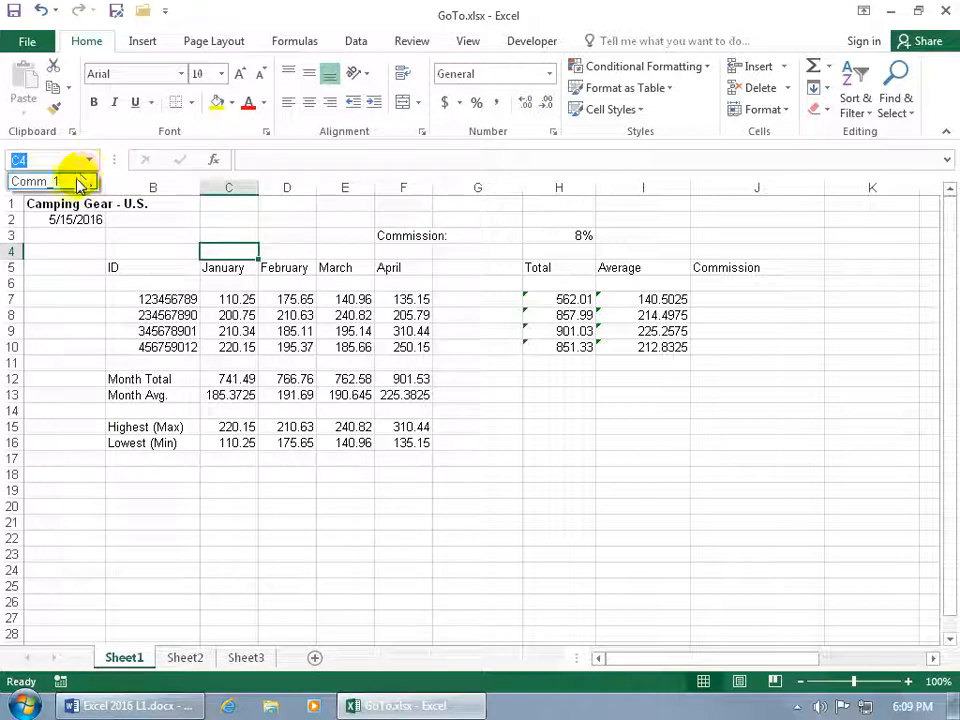
pyautogui.press('Return')
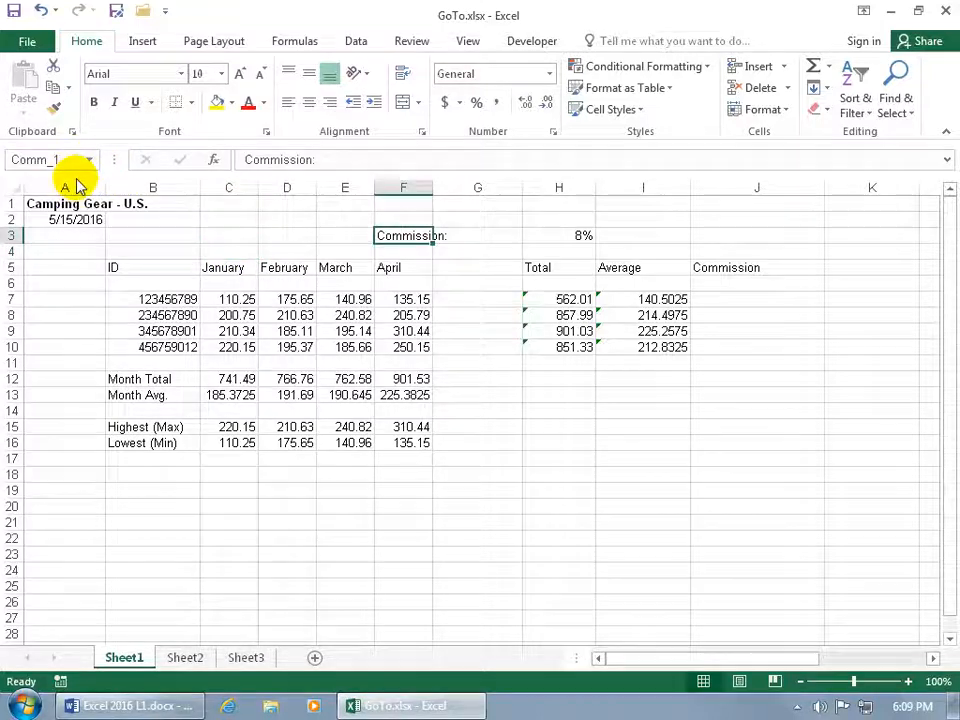
pyautogui.press('ctrl+g')
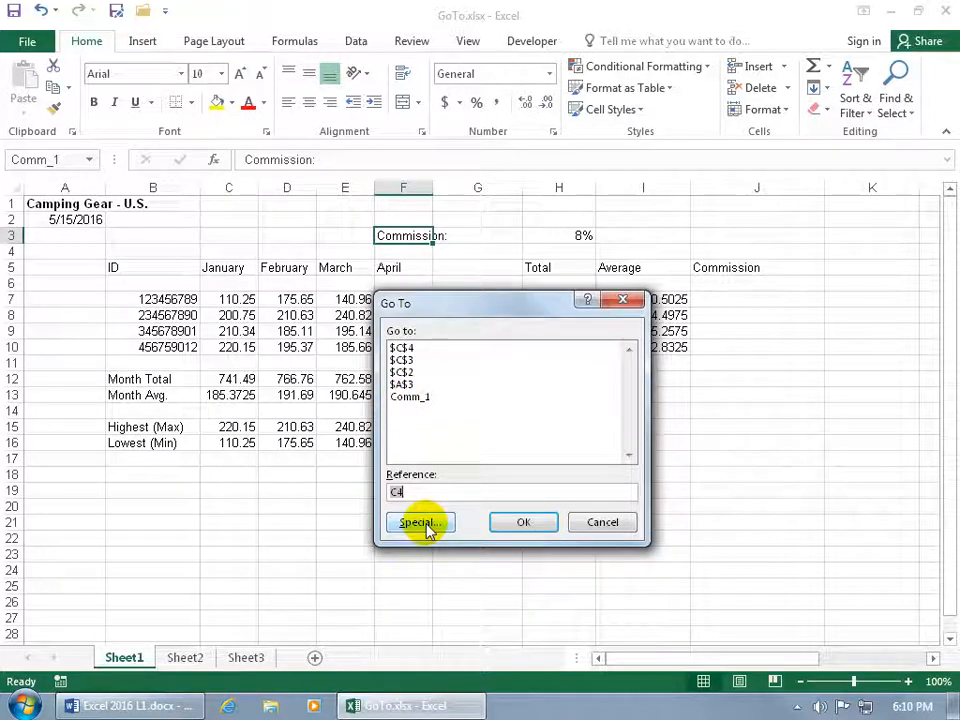
# Use Go To Special with Formulas to select all totals, averages and summary cells.
pyautogui.click(417, 522)
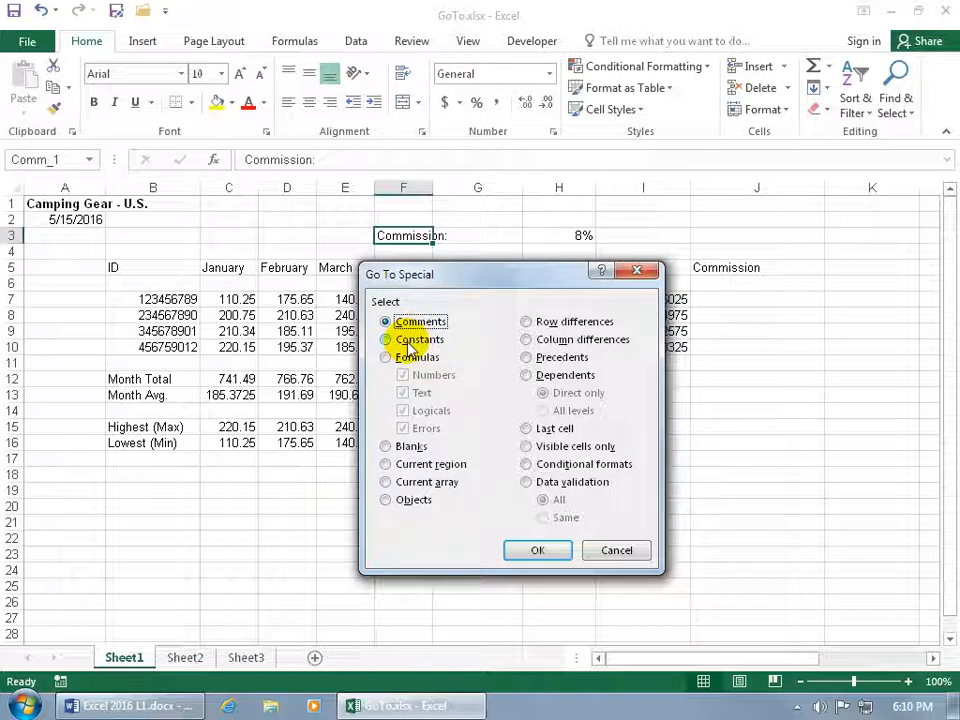
pyautogui.click(386, 357)
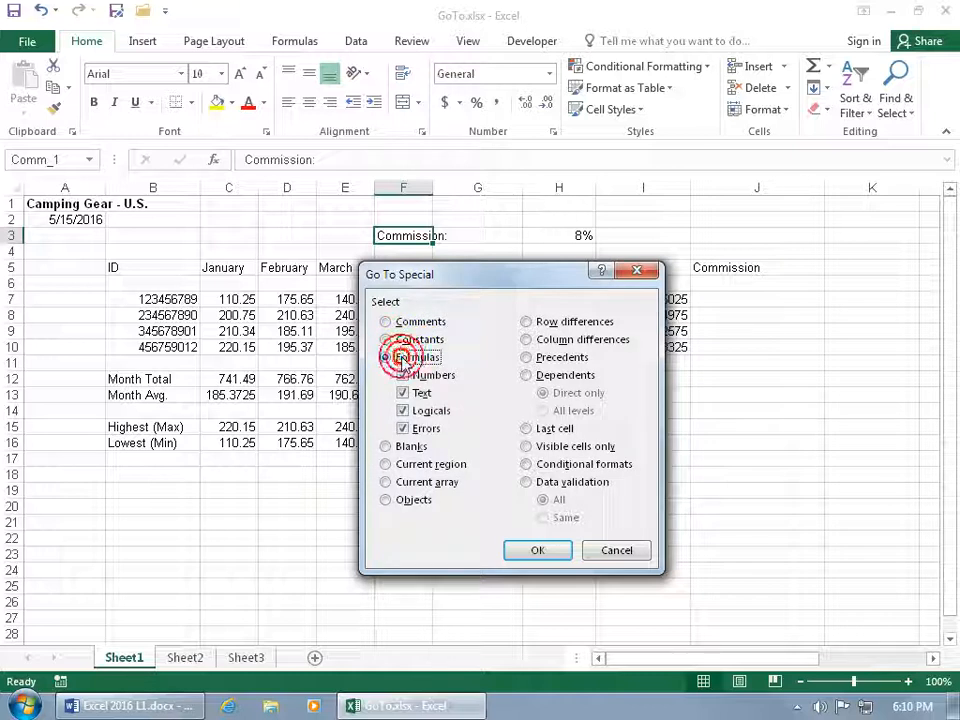
pyautogui.click(385, 357)
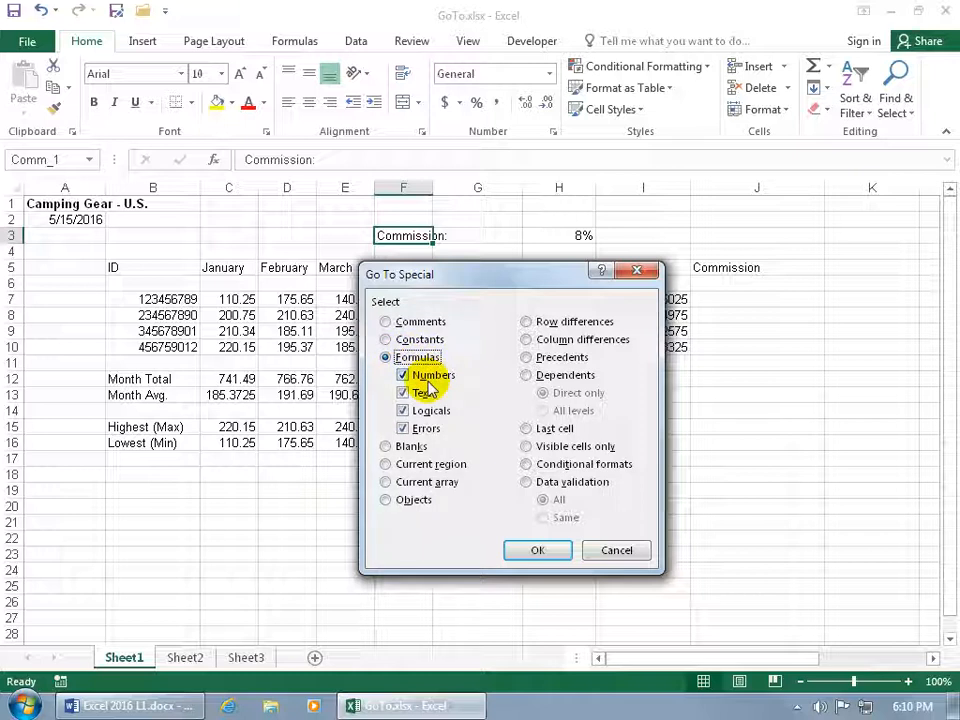
pyautogui.moveTo(495, 525)
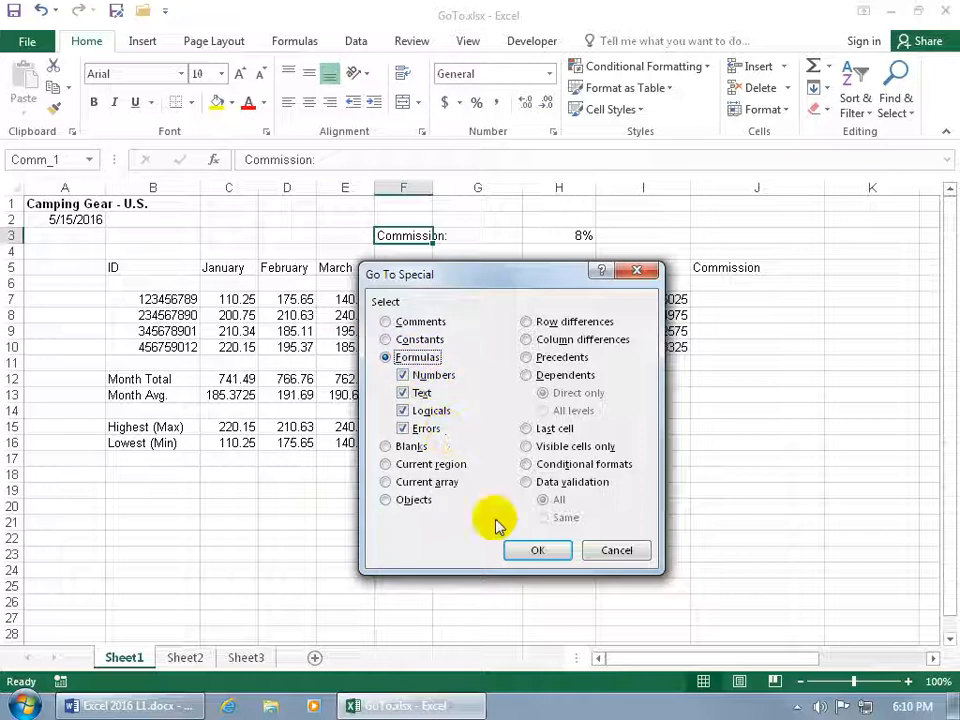
pyautogui.click(537, 550)
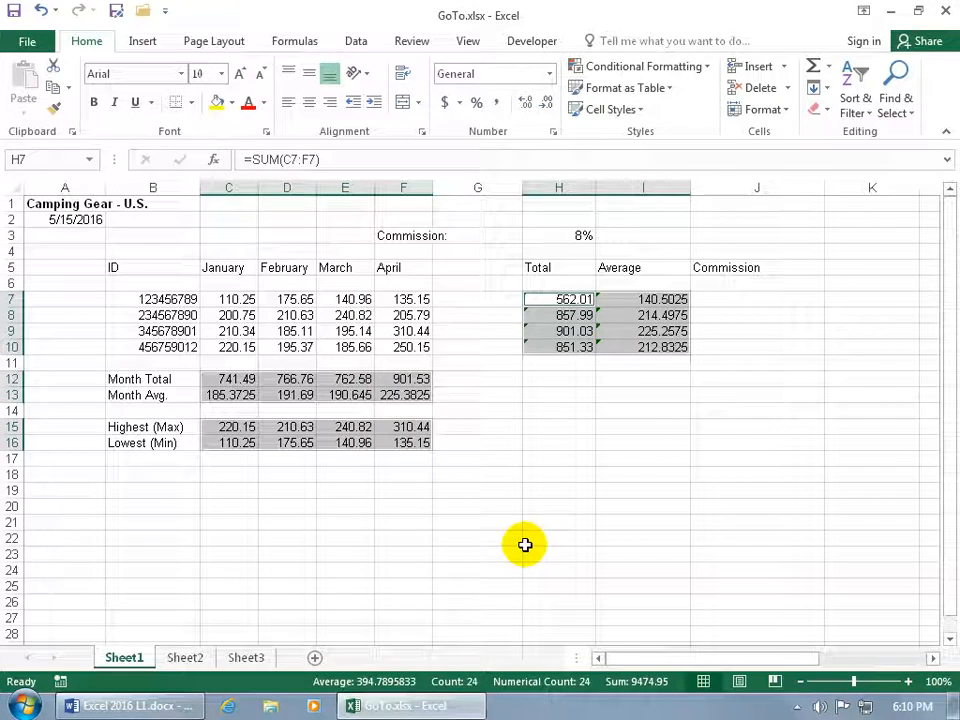
pyautogui.moveTo(522, 430)
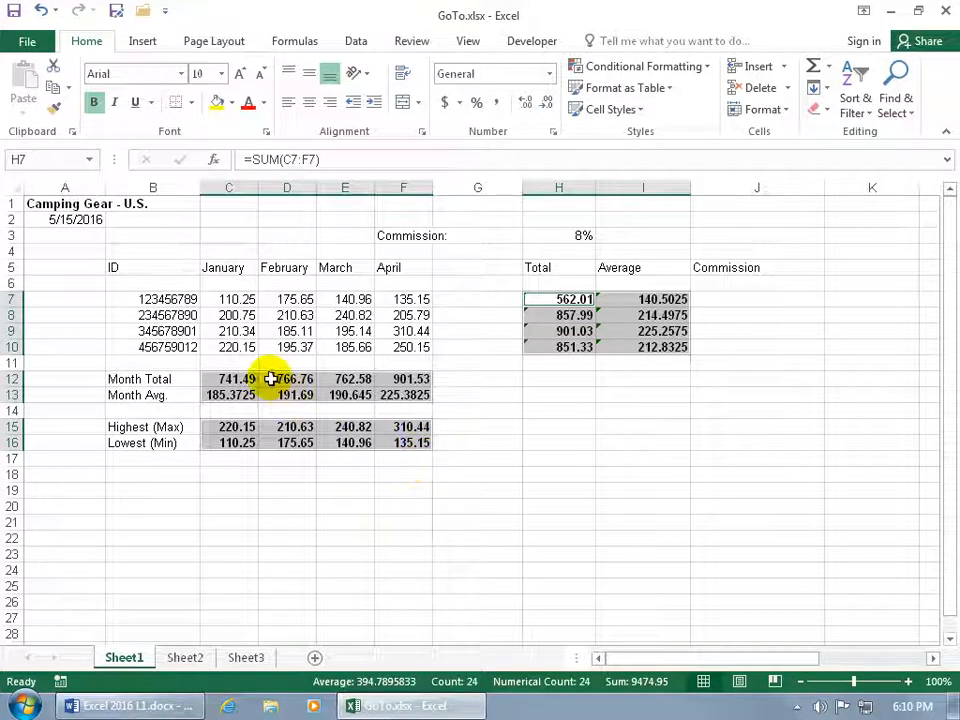
pyautogui.moveTo(189, 263)
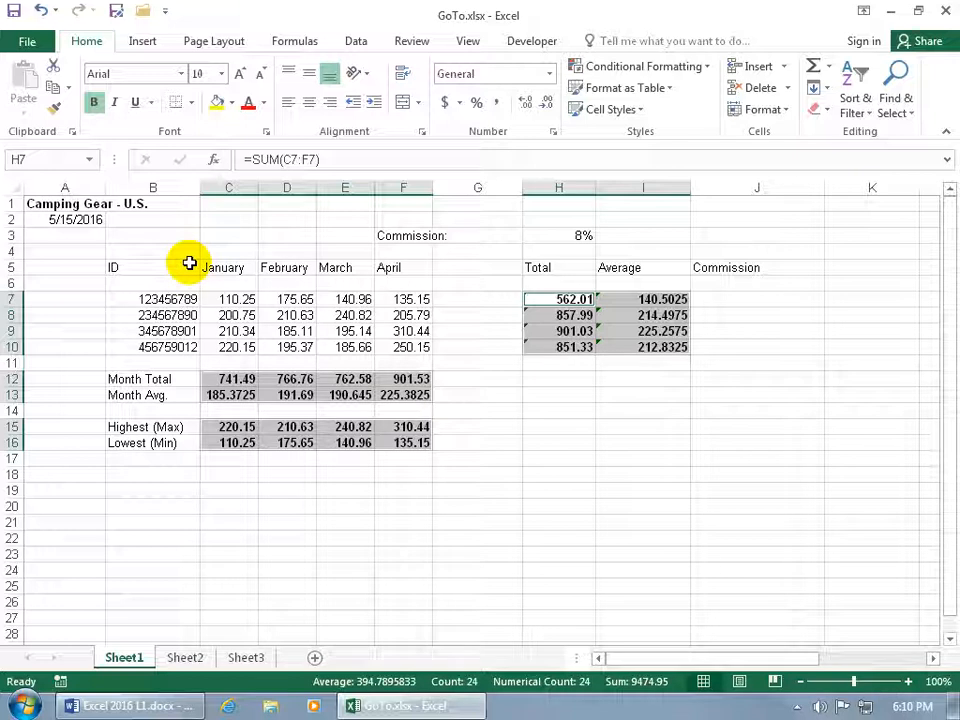
pyautogui.moveTo(260, 347)
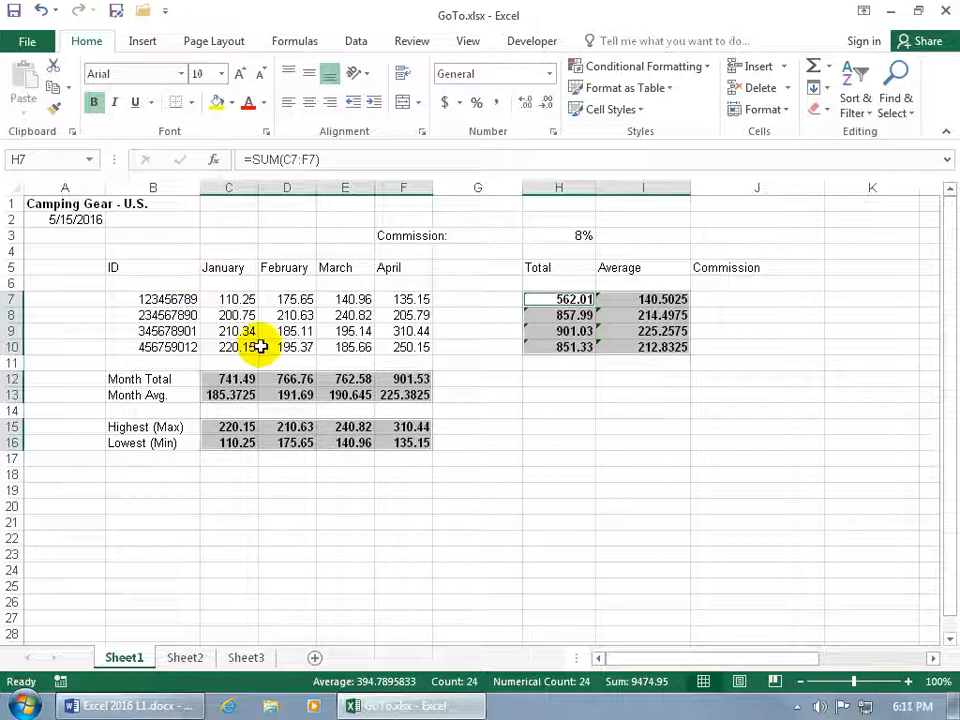
pyautogui.moveTo(258, 376)
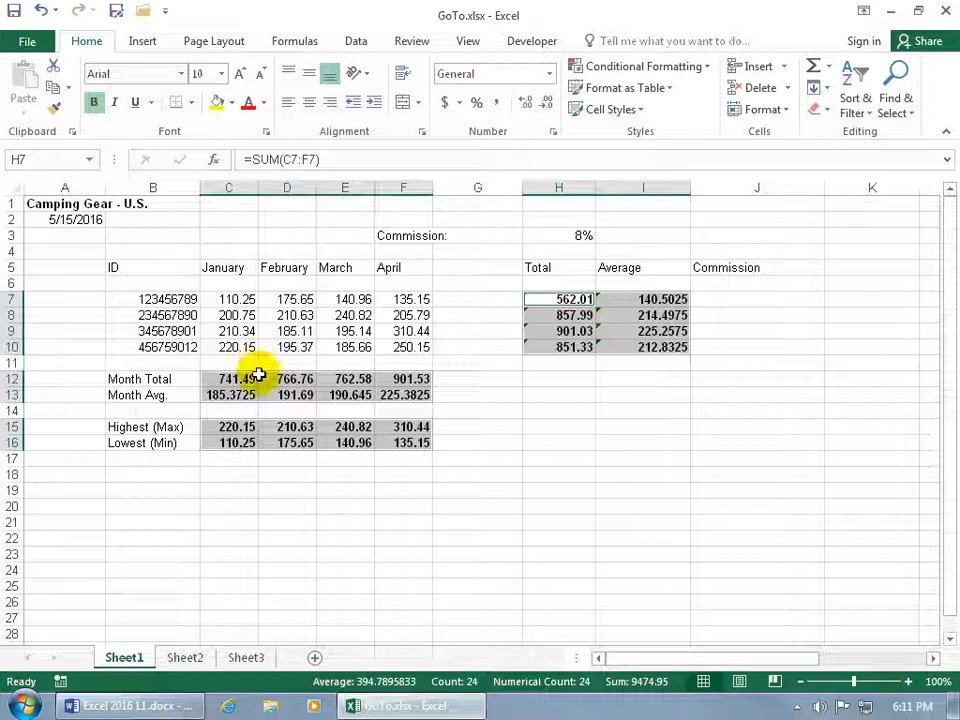